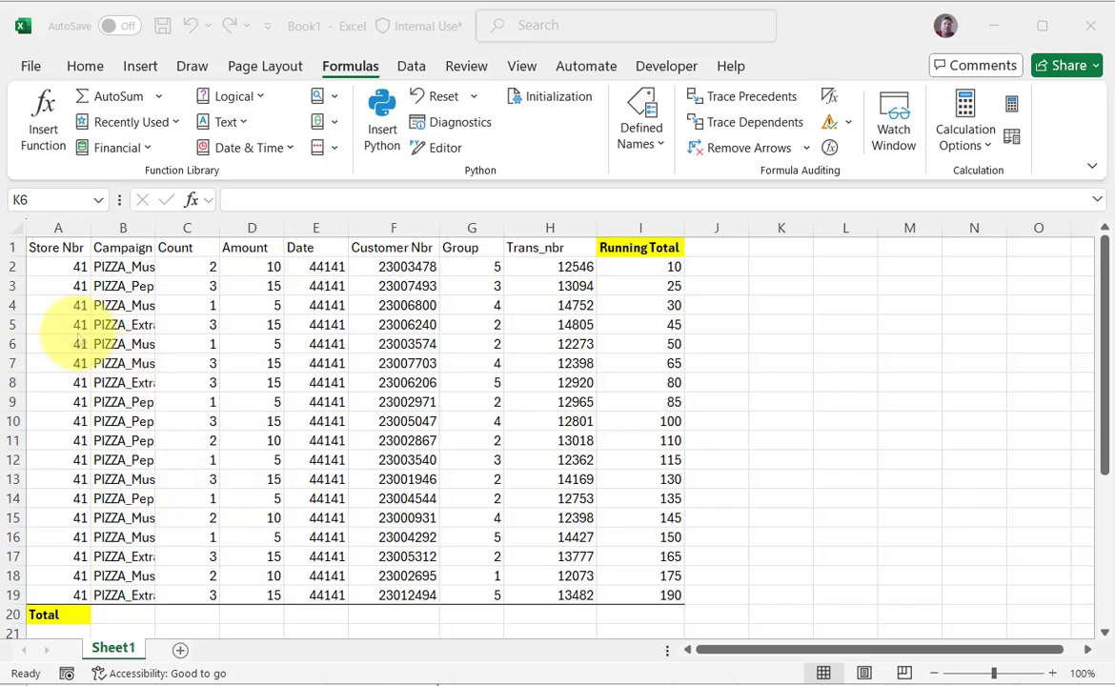
mouse_move(229, 438)
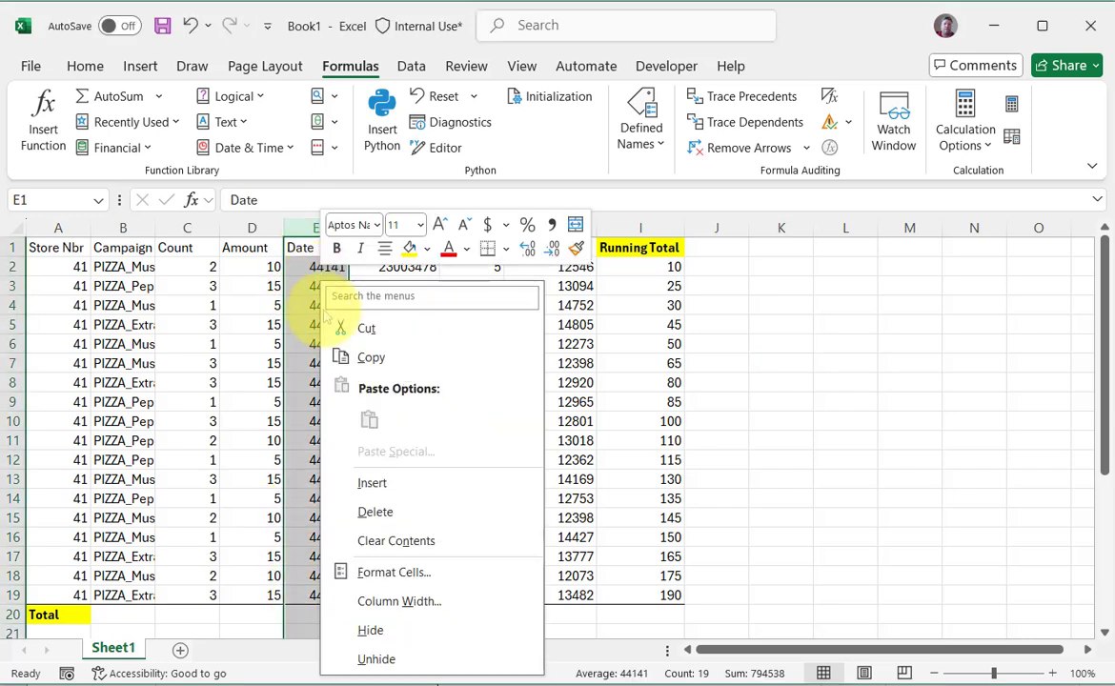
Step: Format the Date column as yyyy-mm-dd dates, e.g. 2020-11-06
click(394, 572)
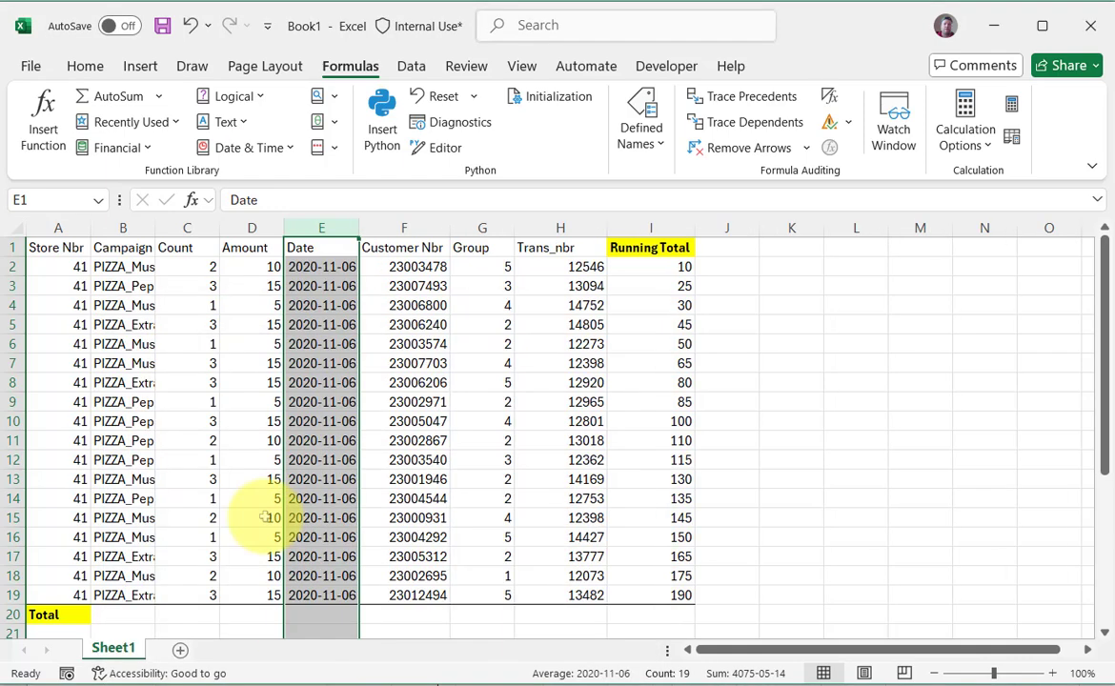
click(403, 344)
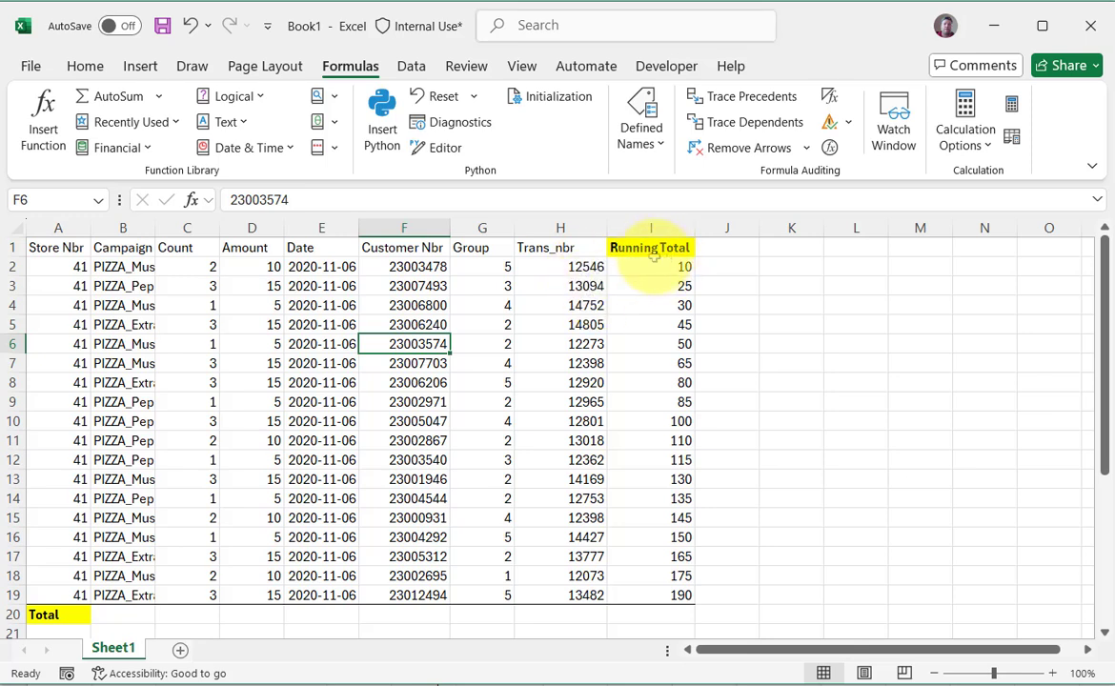
mouse_move(244, 526)
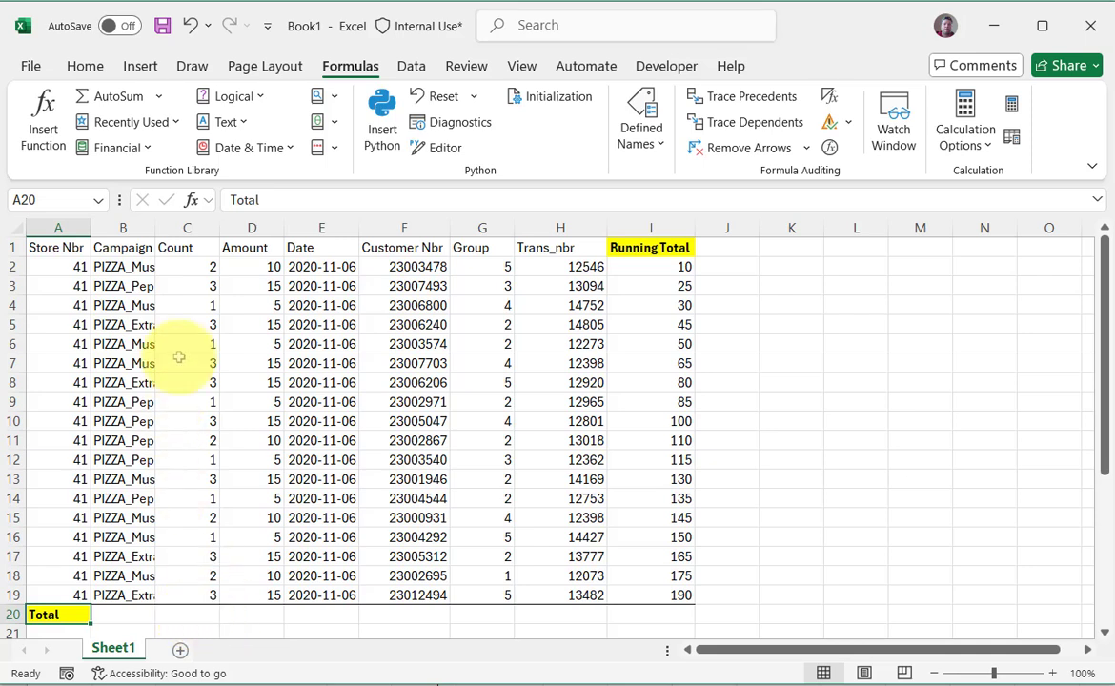
mouse_move(252, 266)
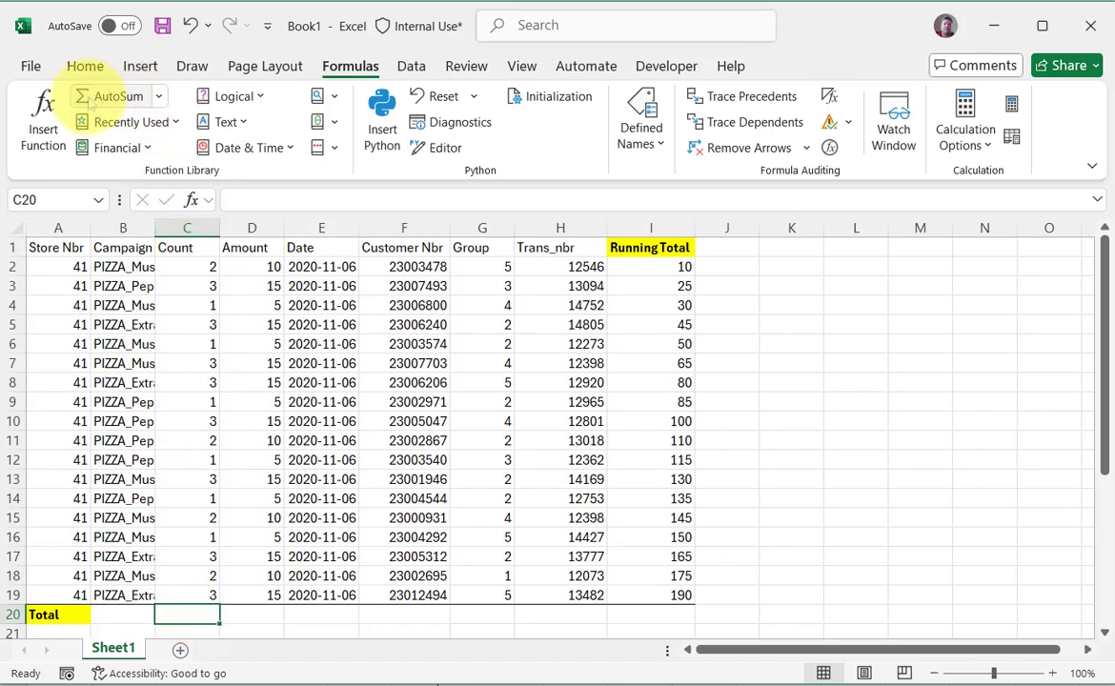
Step: Sum the Count column in C20 with AutoSum, giving 38
click(158, 95)
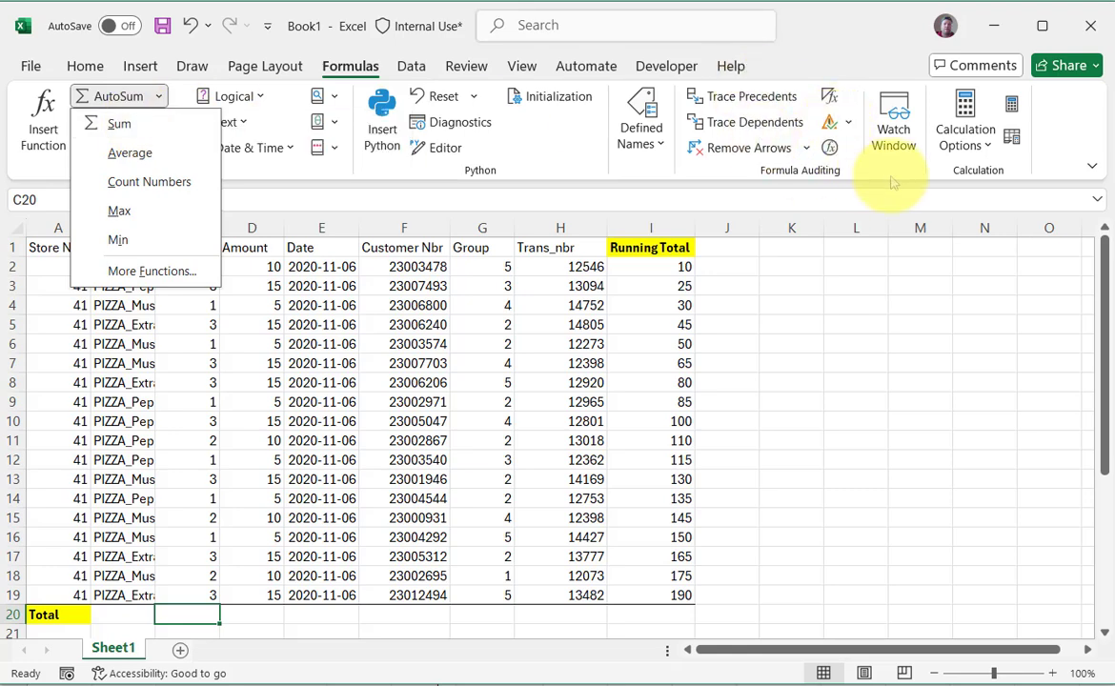
mouse_move(118, 124)
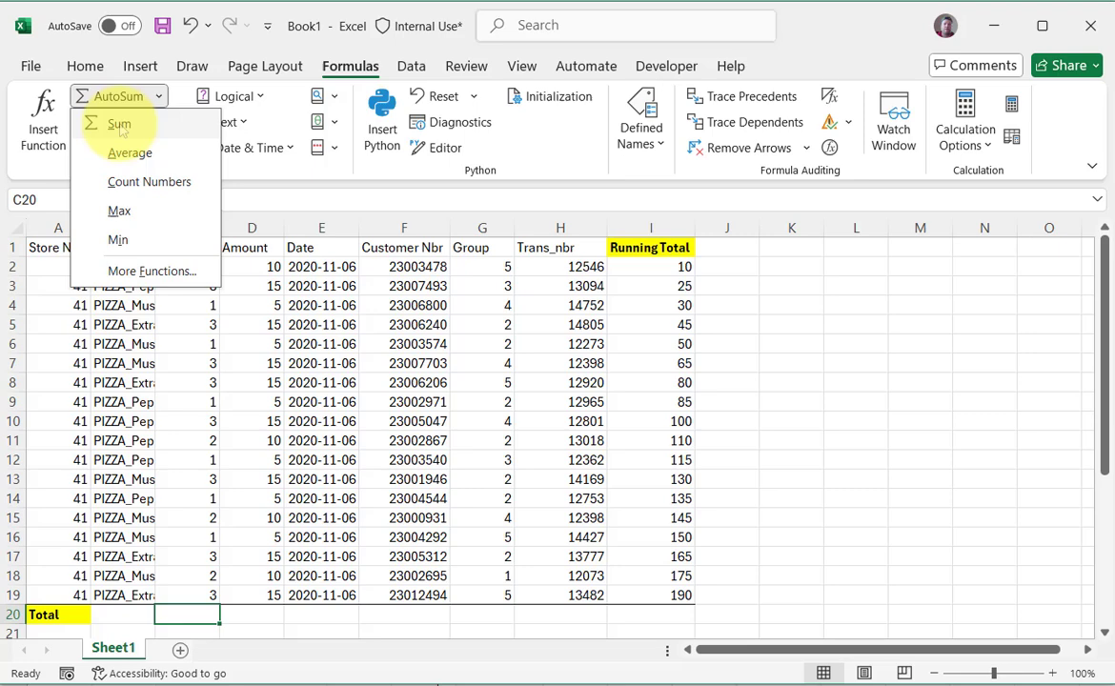
click(118, 123)
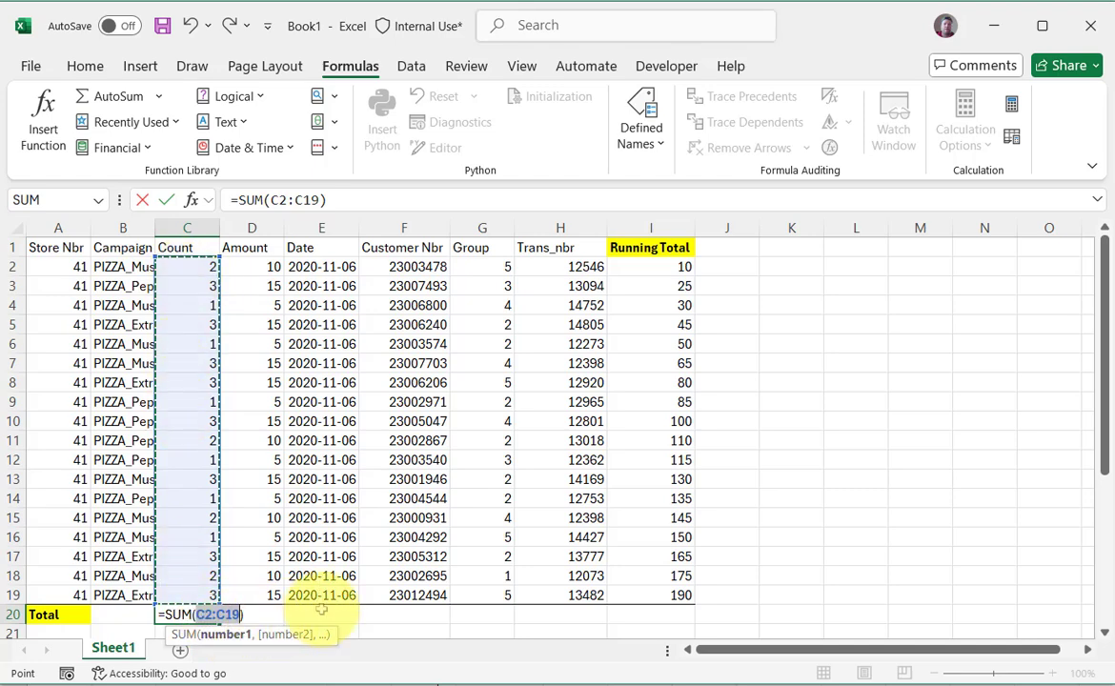
key(Return)
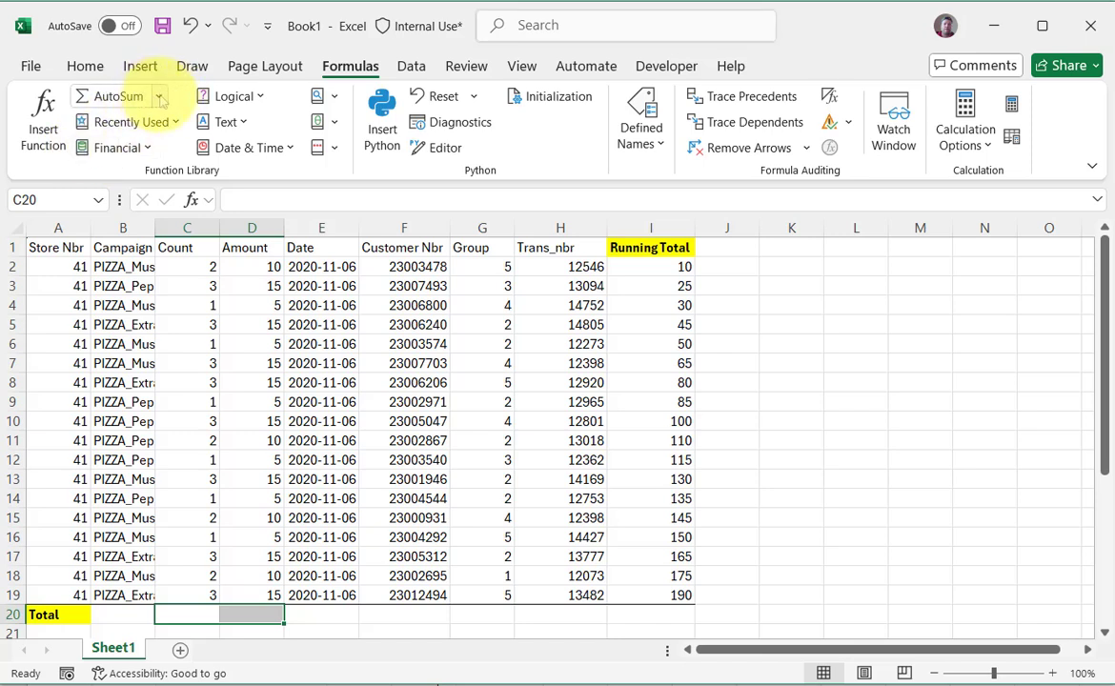
Step: Extend AutoSum across C20:D20 to total Amount as 190
click(110, 96)
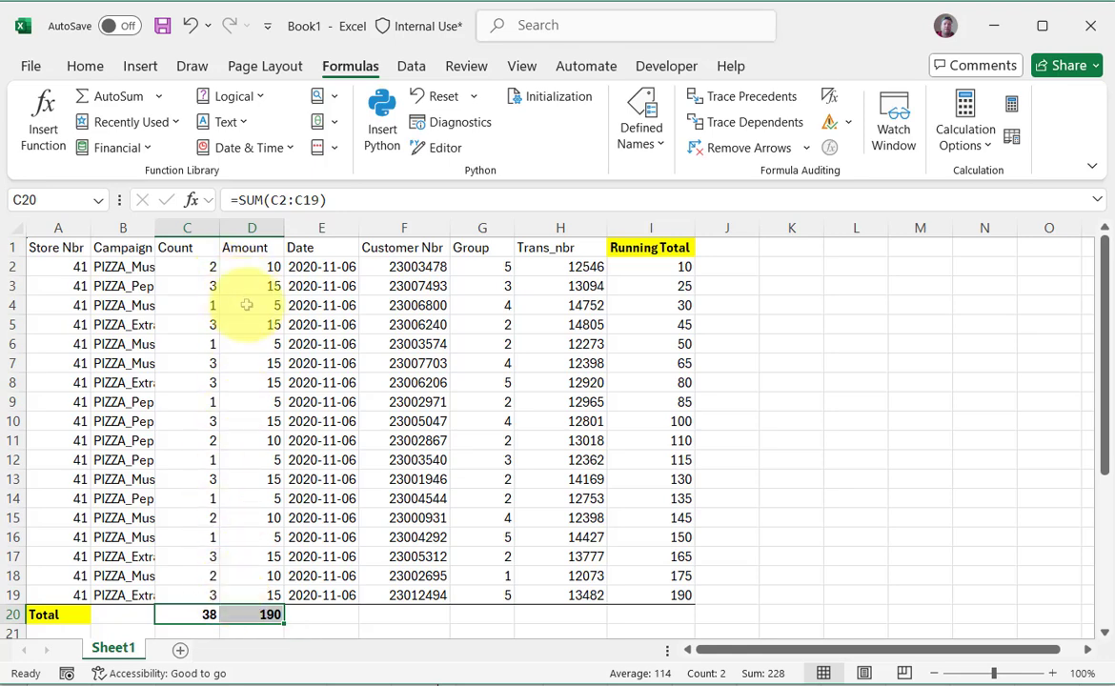
click(252, 227)
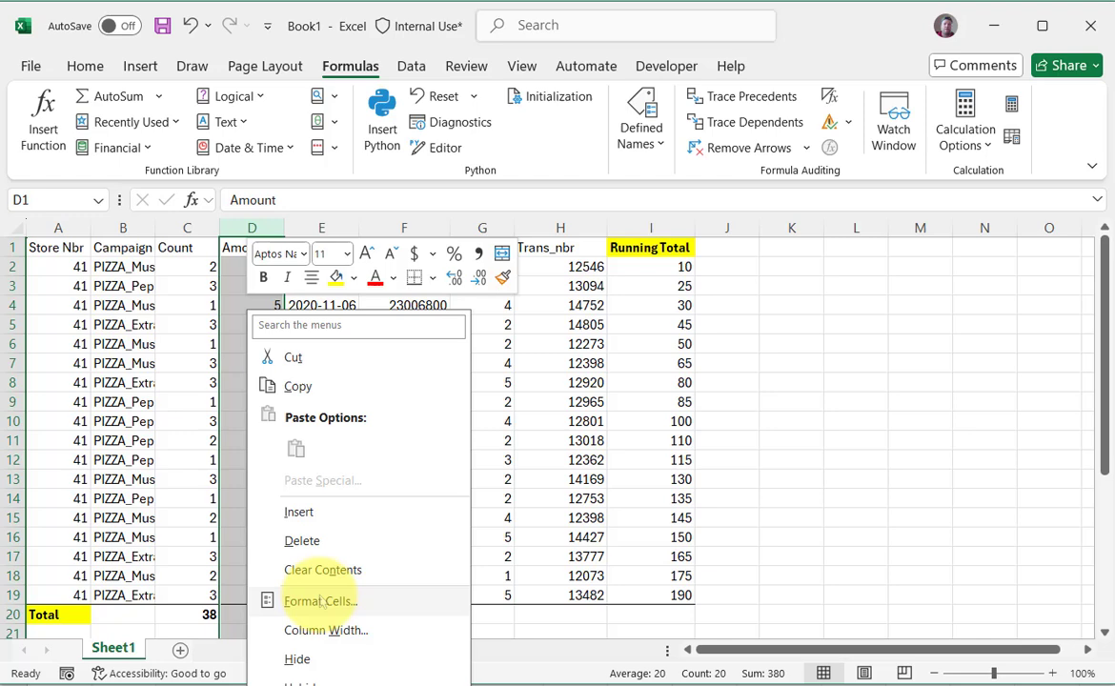
Step: Format the Amount column as currency with 2 decimals, showing $10.00 to $190.00
click(320, 601)
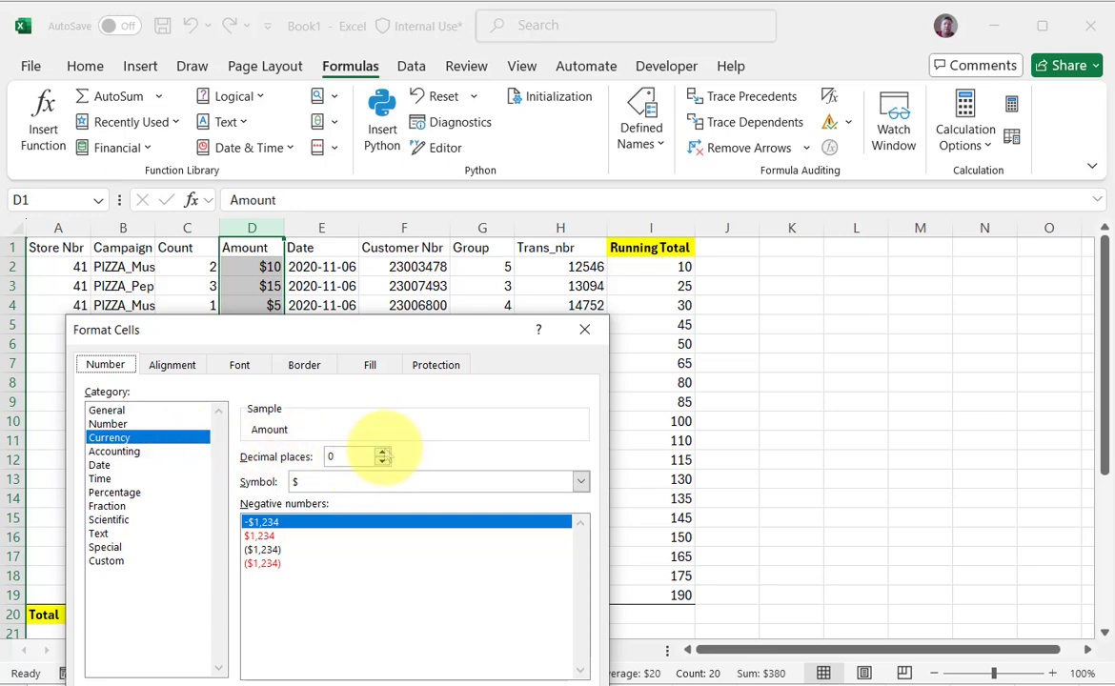
click(383, 451)
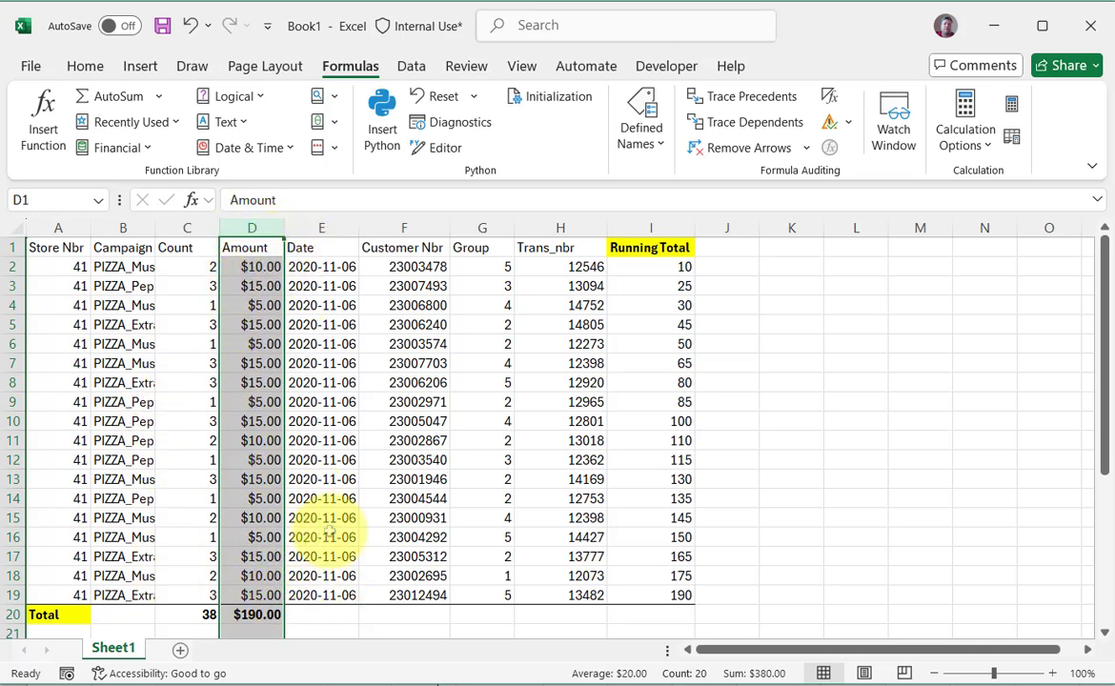
click(252, 613)
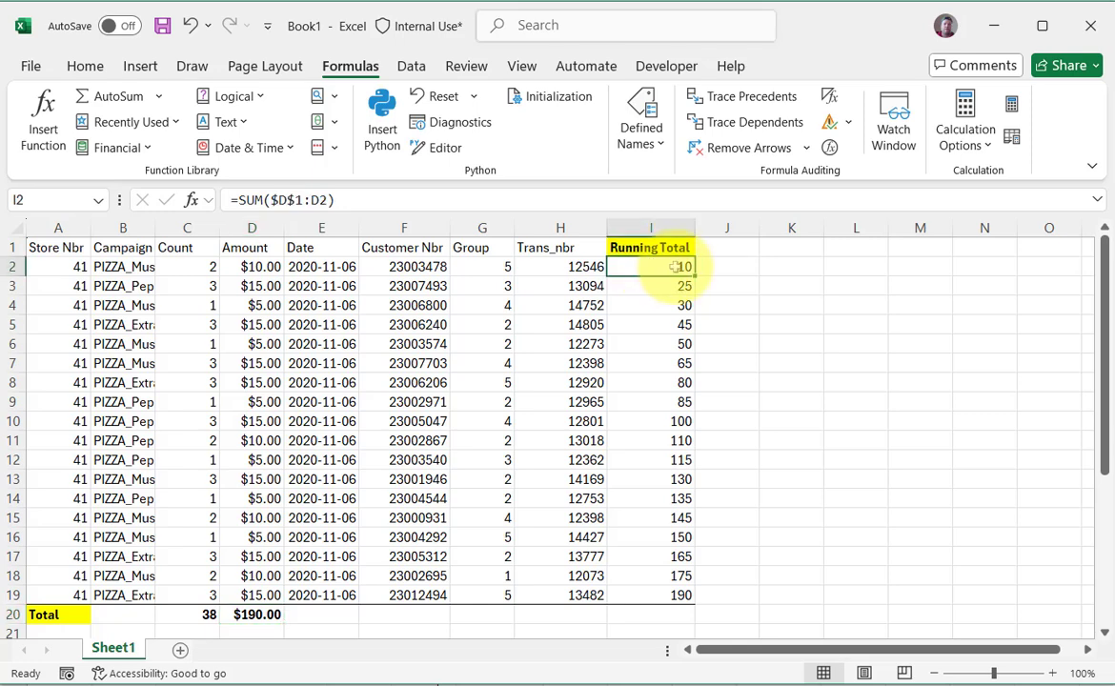
mouse_move(300, 247)
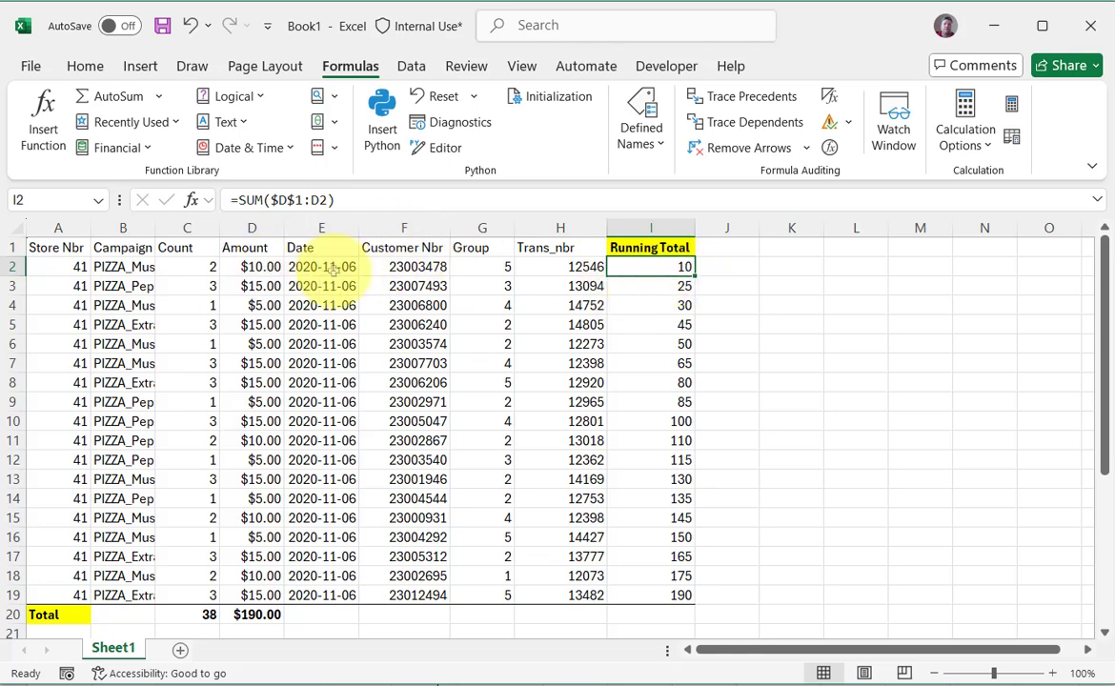
click(651, 226)
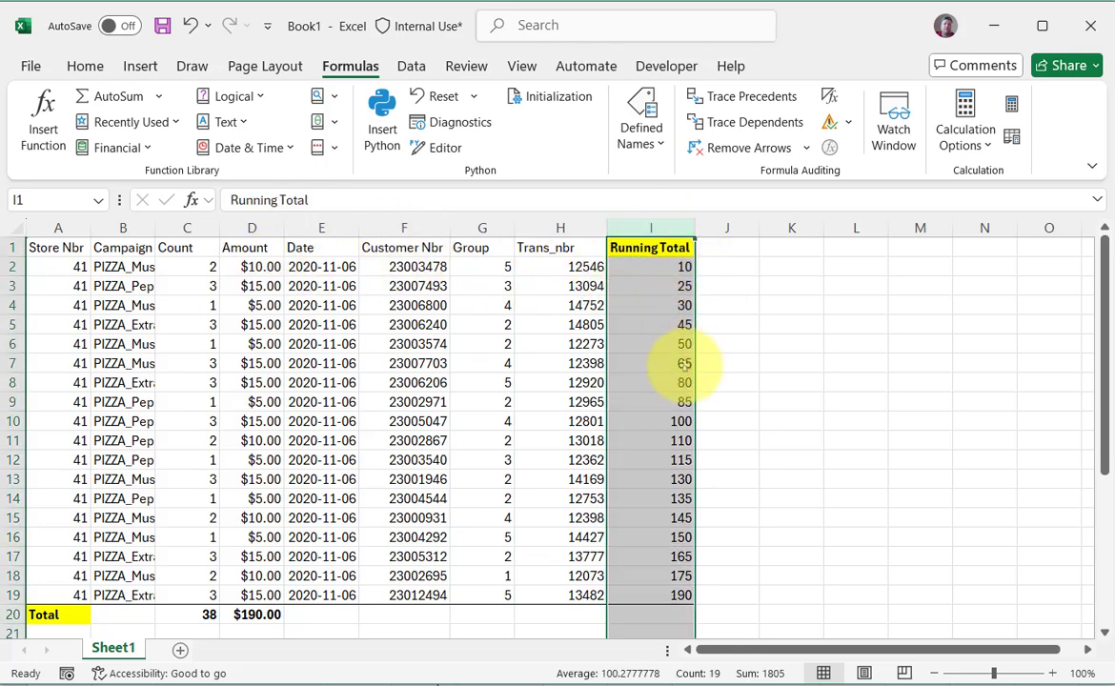
Step: Format the Running Total column as $ currency with 2 decimals, $10.00 to $190.00
key(ctrl+1)
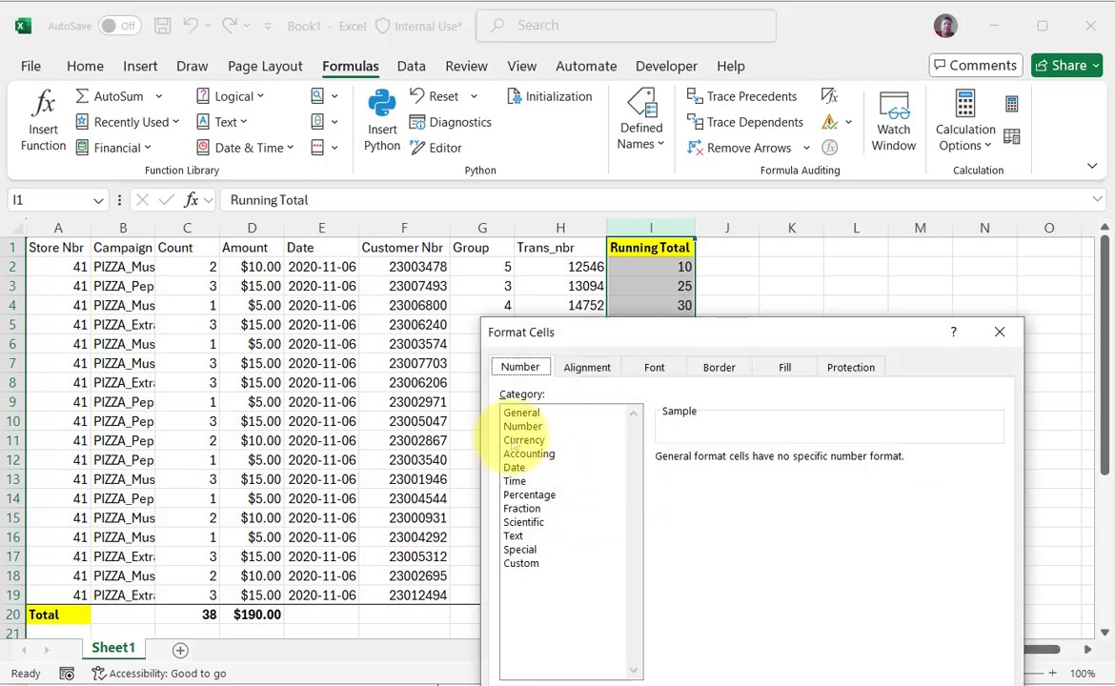
click(524, 439)
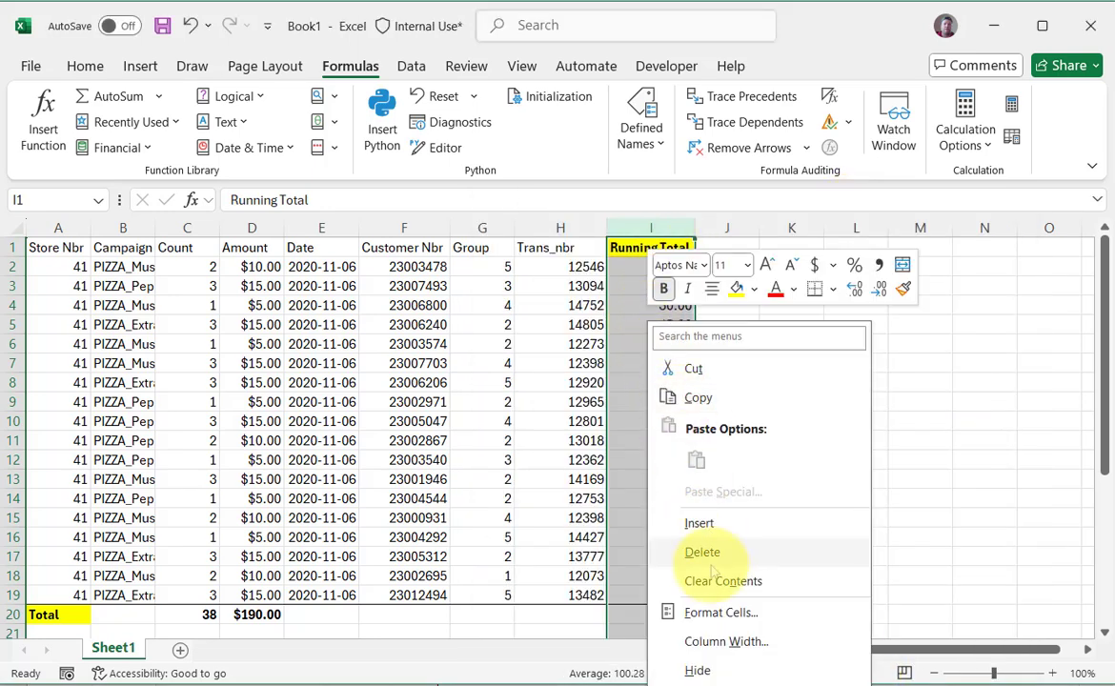
click(720, 611)
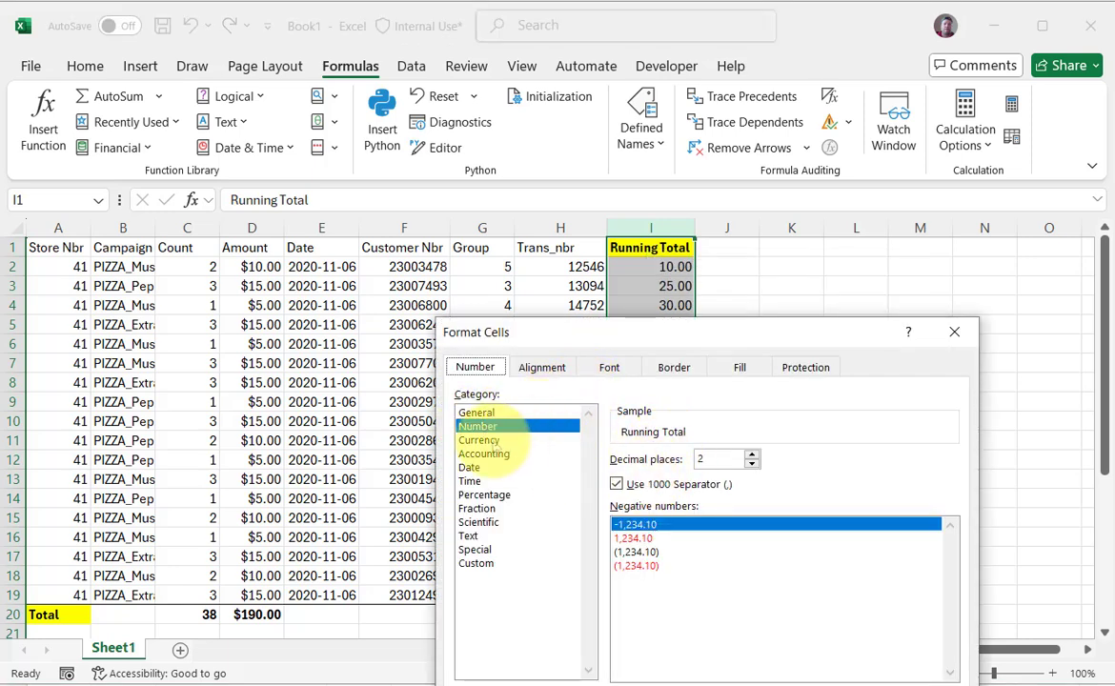
click(479, 439)
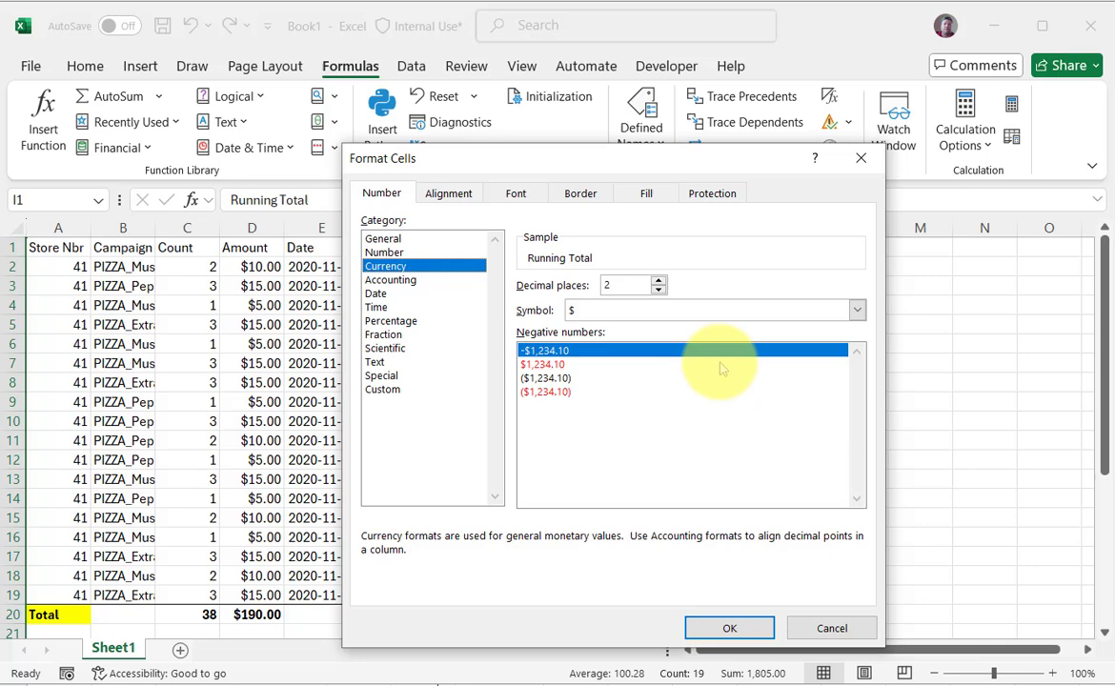
click(729, 627)
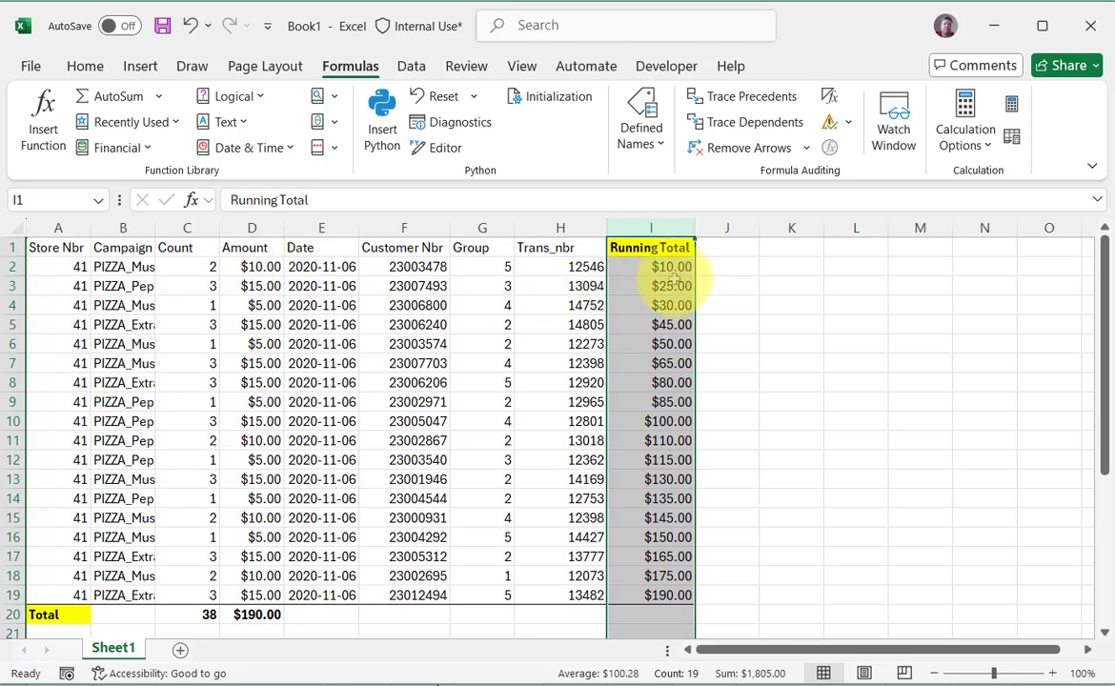
click(650, 266)
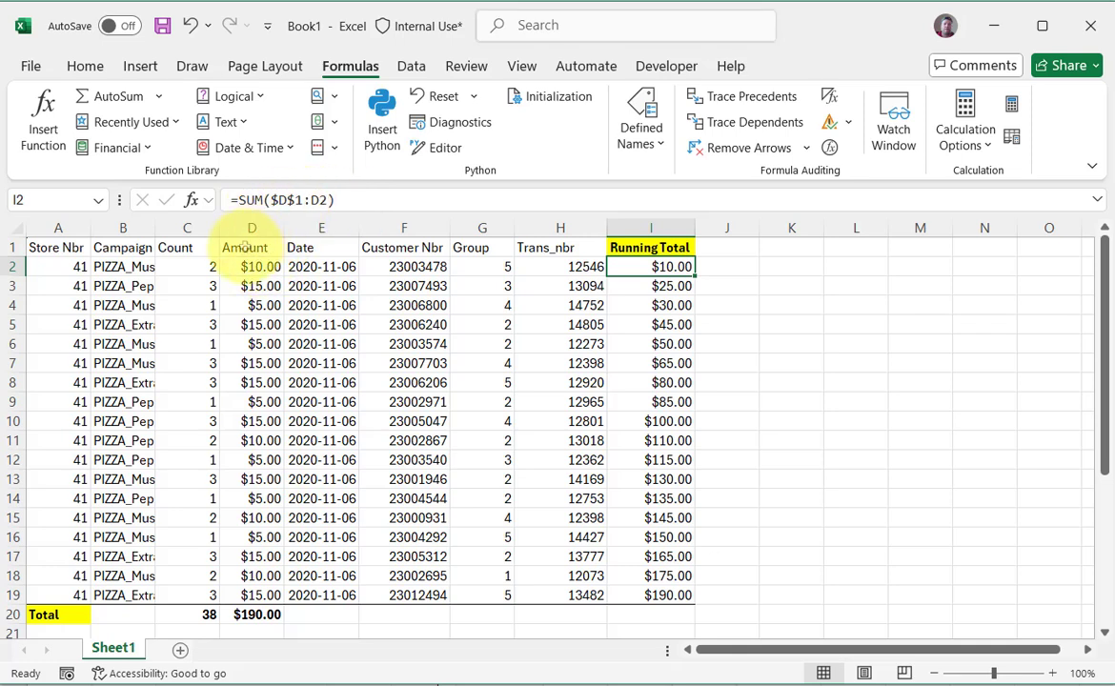
click(252, 247)
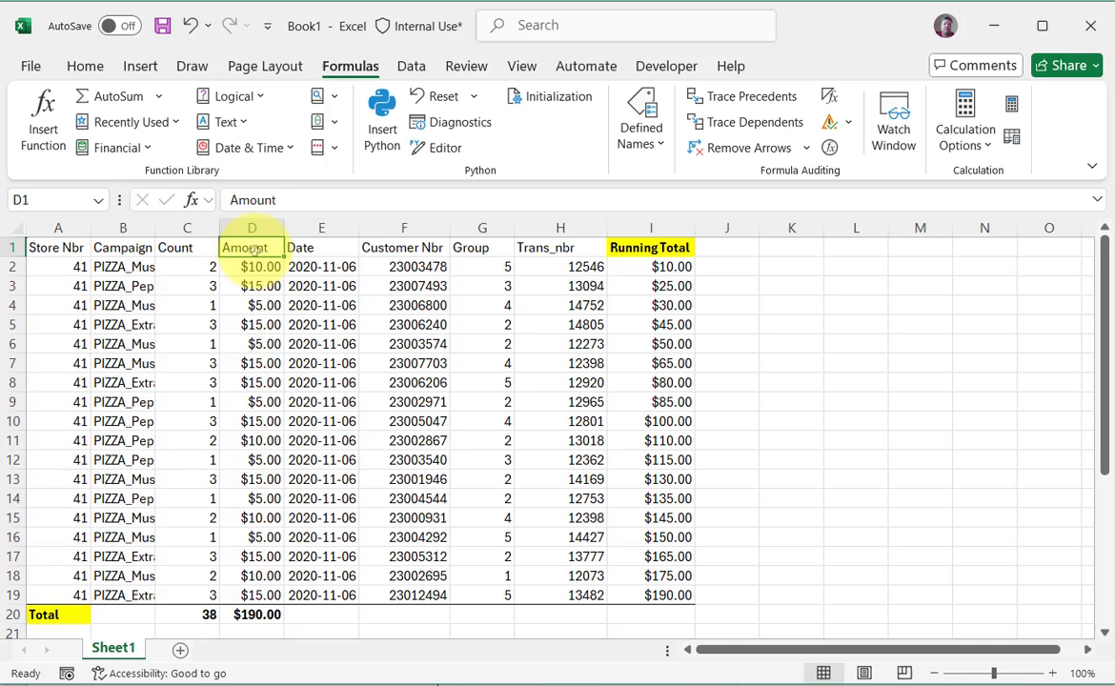
click(650, 266)
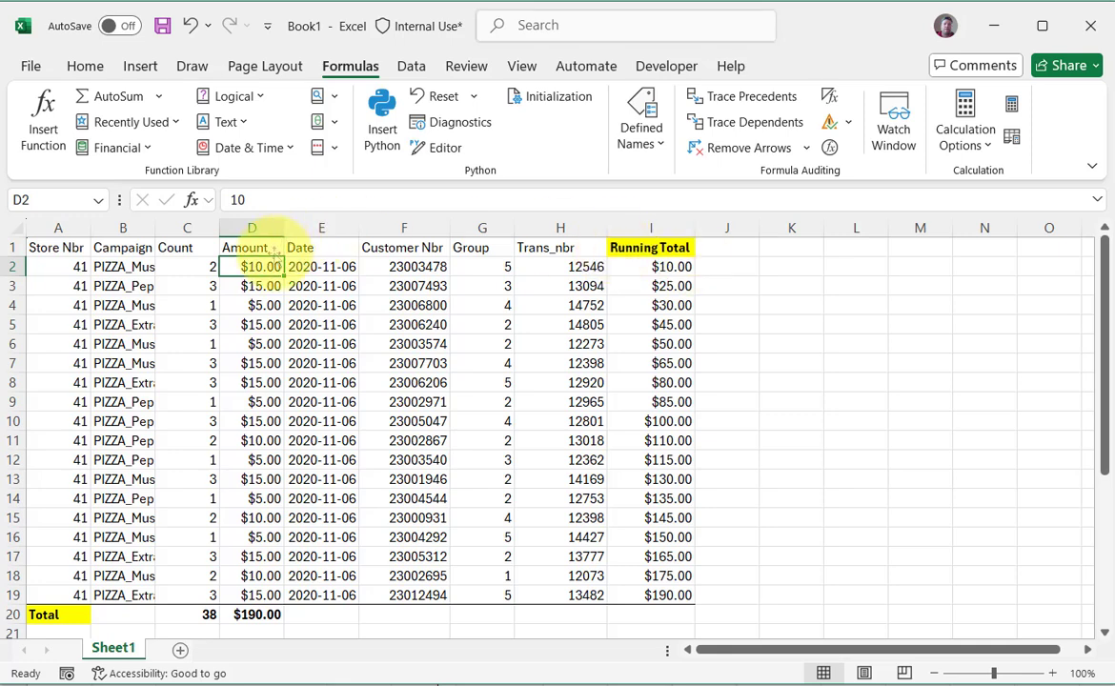
click(649, 266)
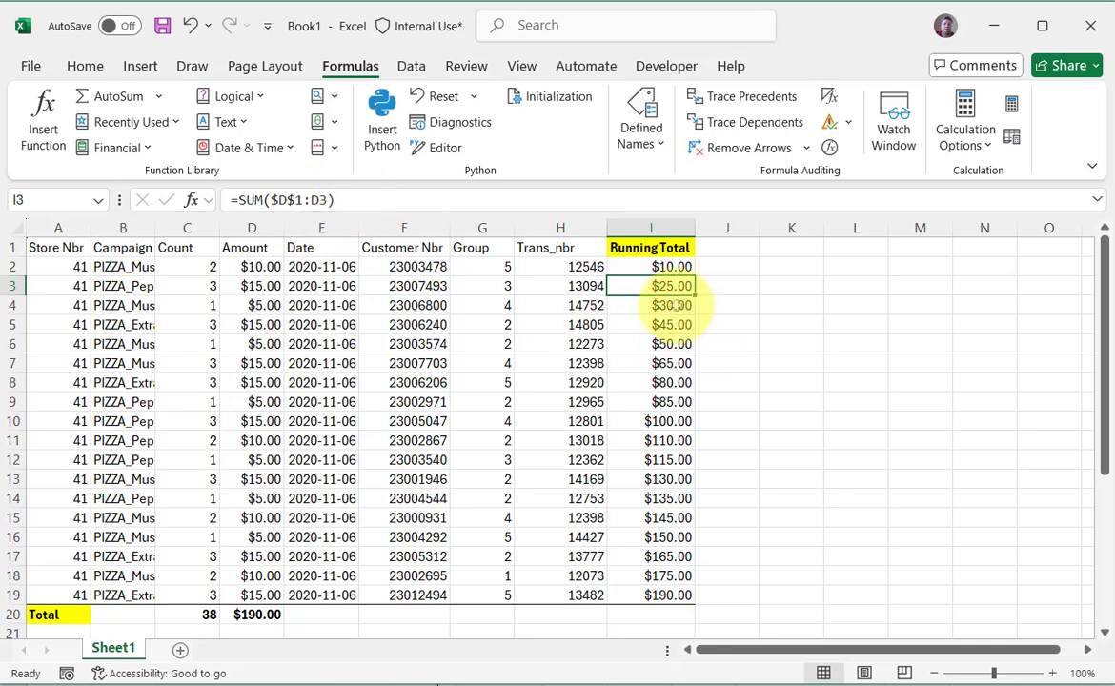
click(651, 363)
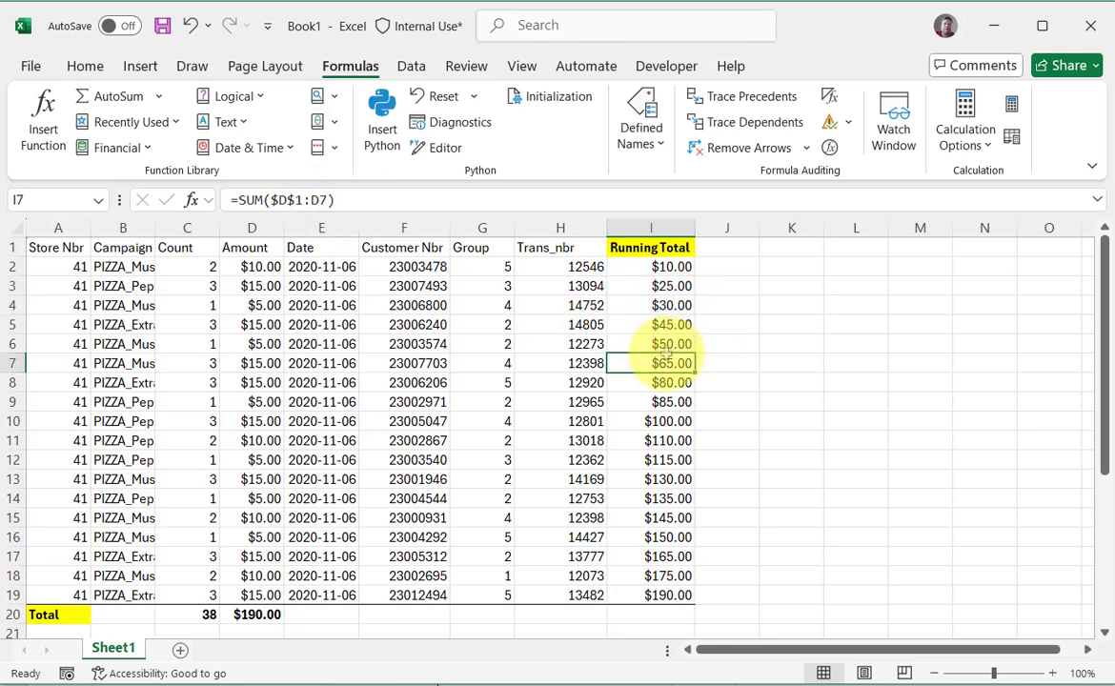
click(651, 266)
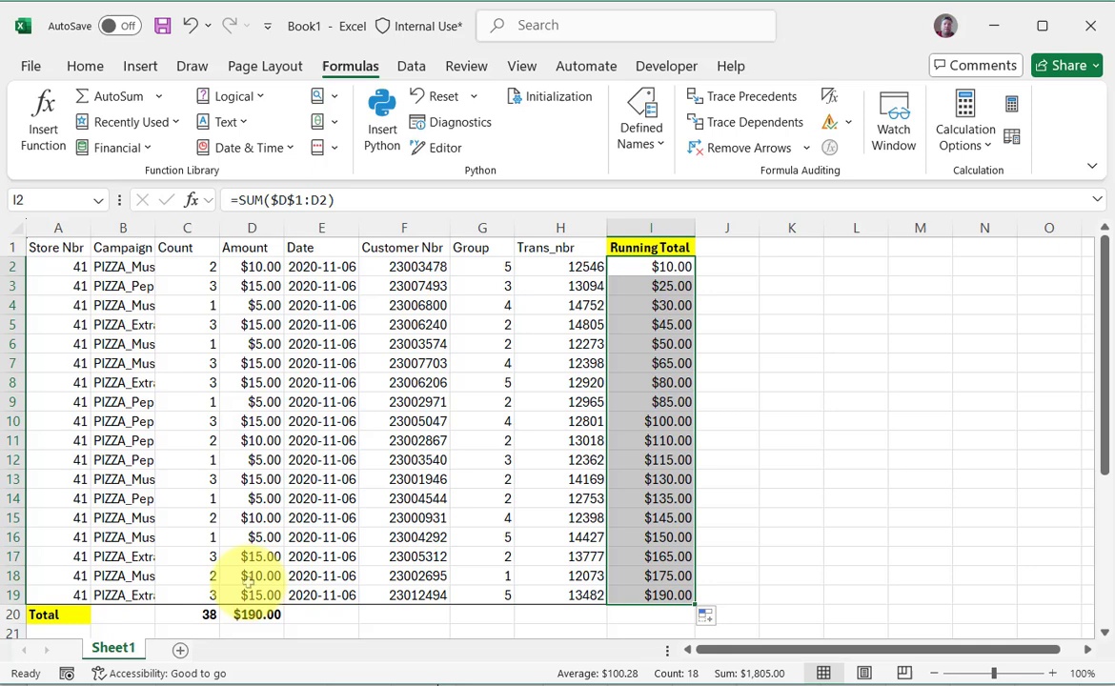
click(651, 324)
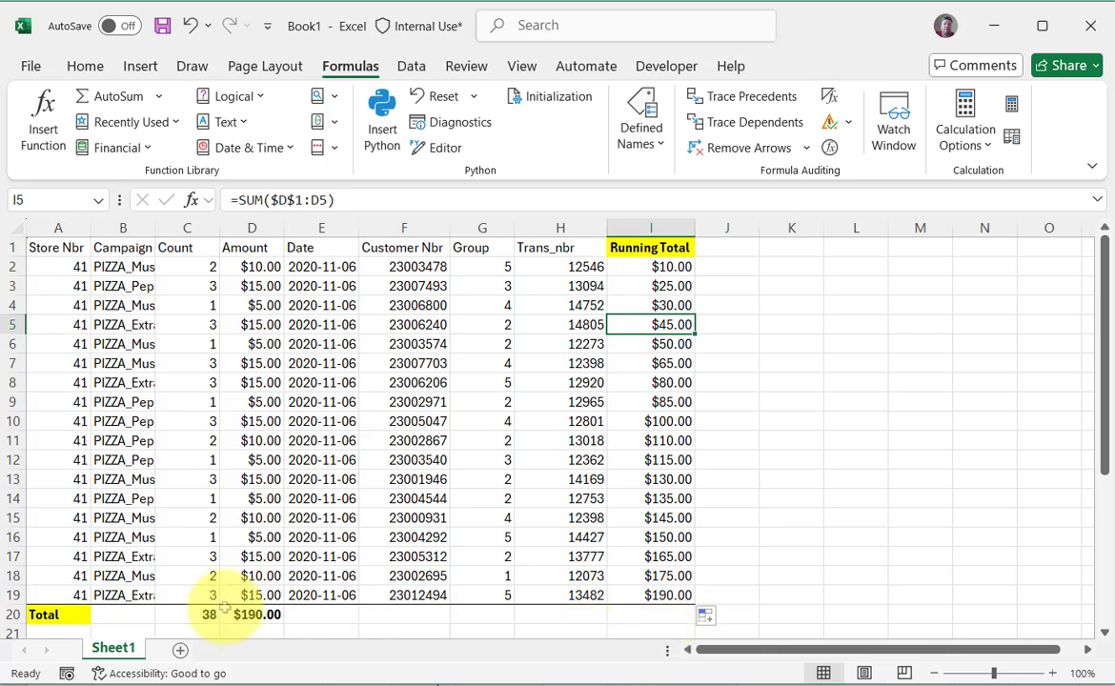
mouse_move(700, 237)
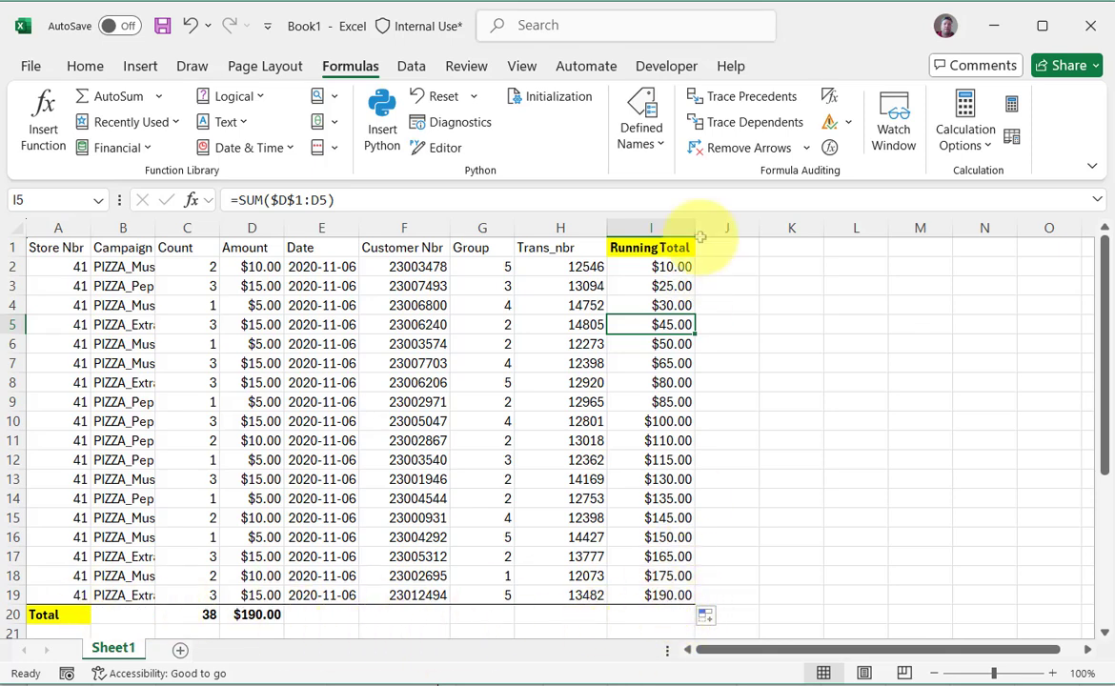
mouse_move(667, 616)
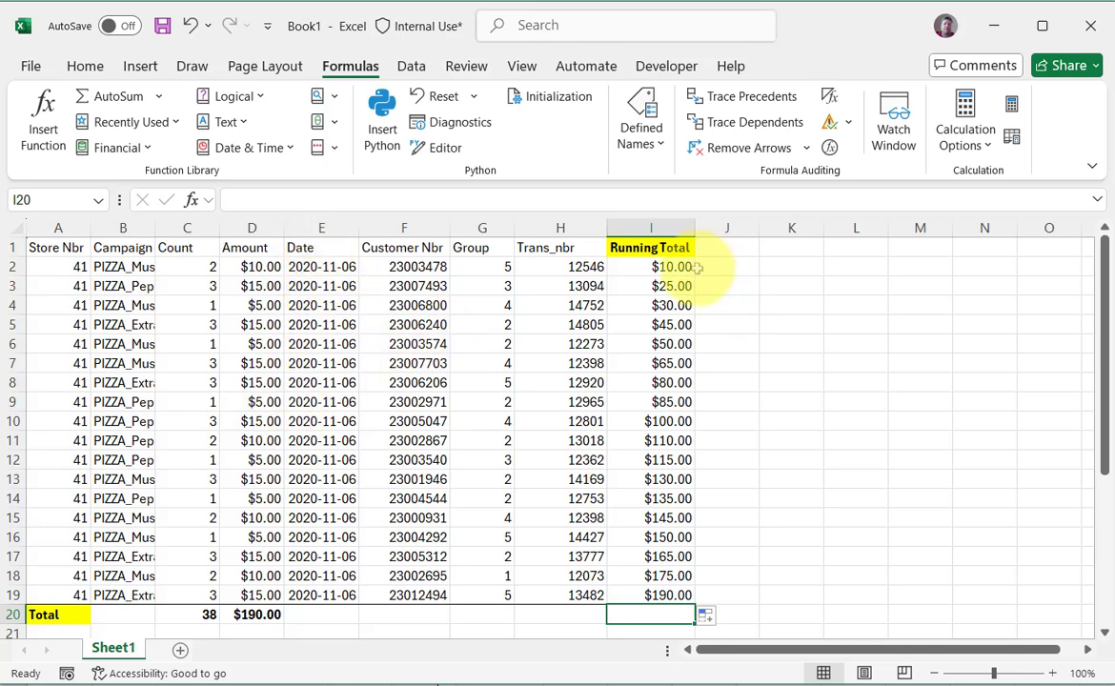
mouse_move(276, 267)
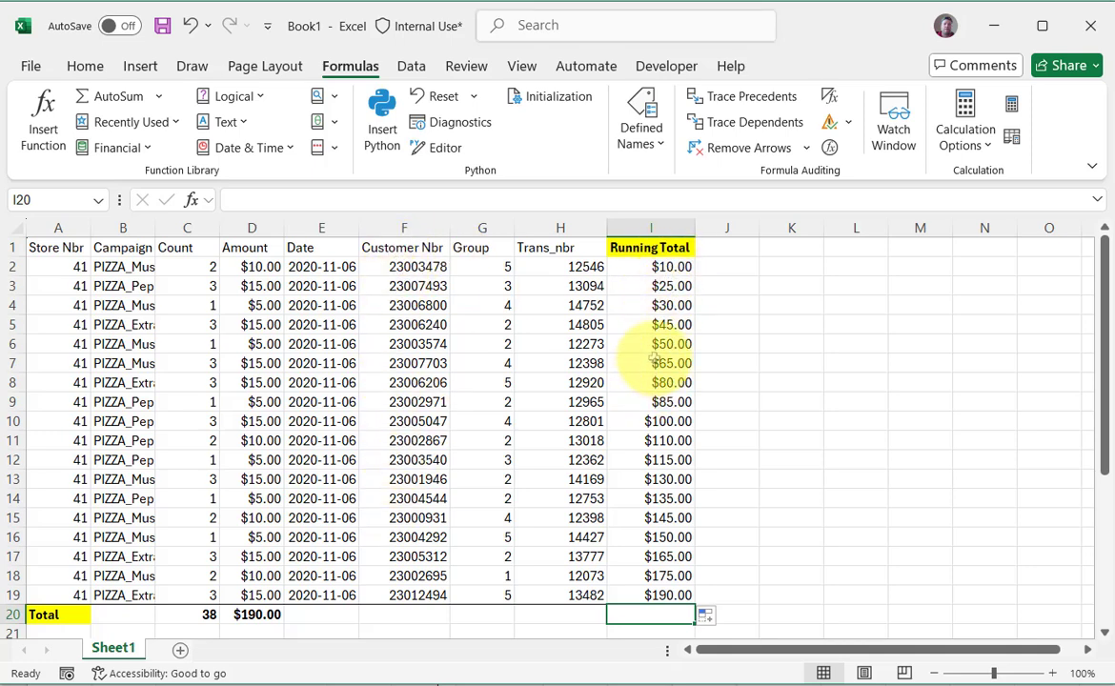
mouse_move(654, 441)
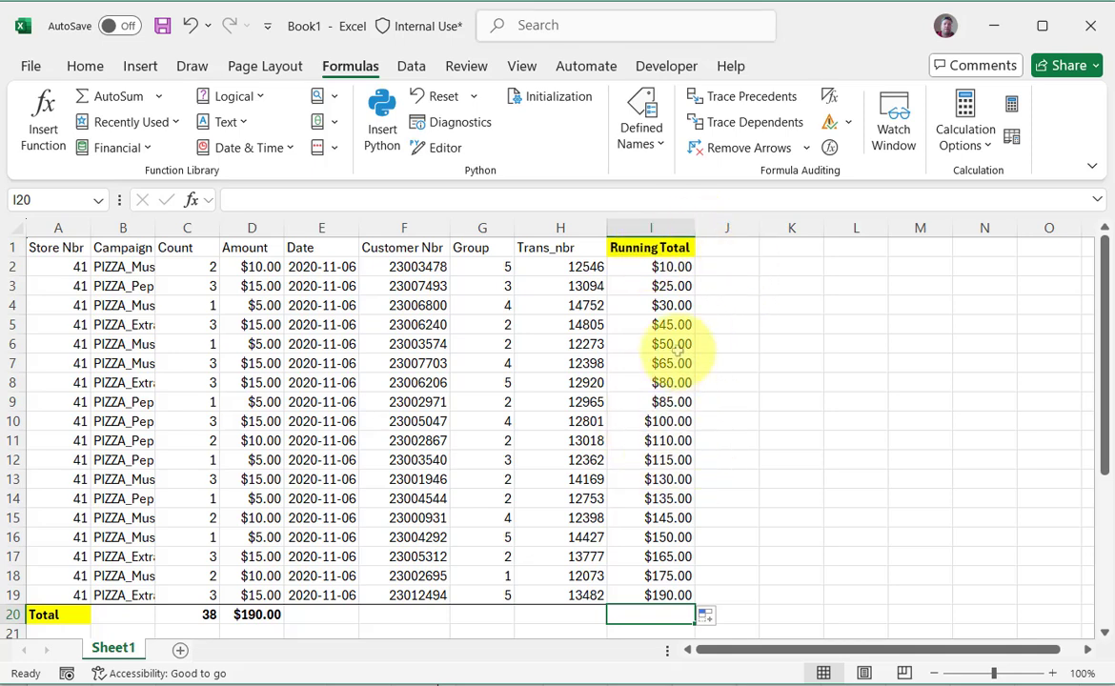
mouse_move(529, 549)
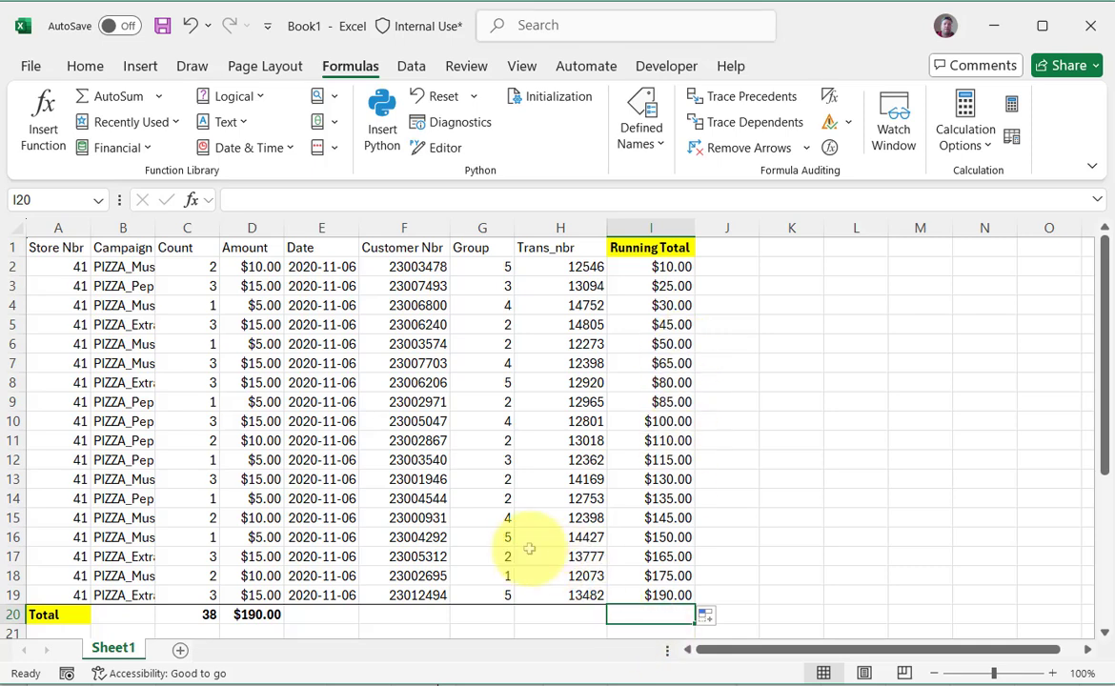